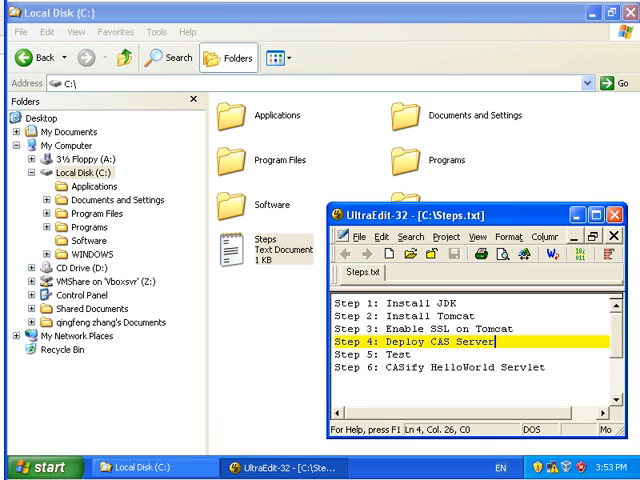
pyautogui.moveTo(450, 222)
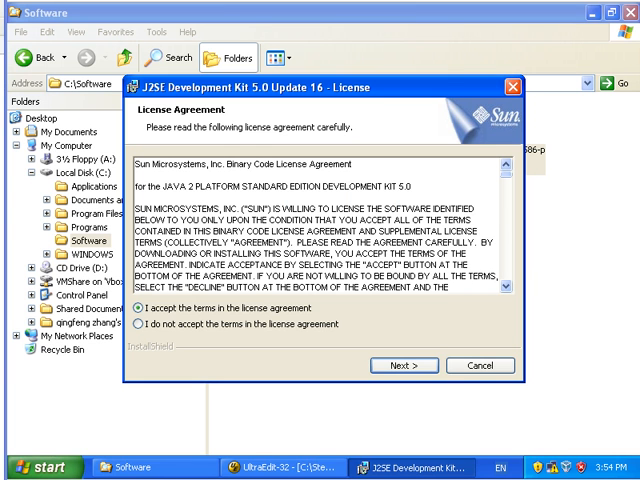
# - Accept the JDK license and install JDK 5.0 Update 16 into C:\Applications\Java\jdk1.5.0_16
pyautogui.click(399, 365)
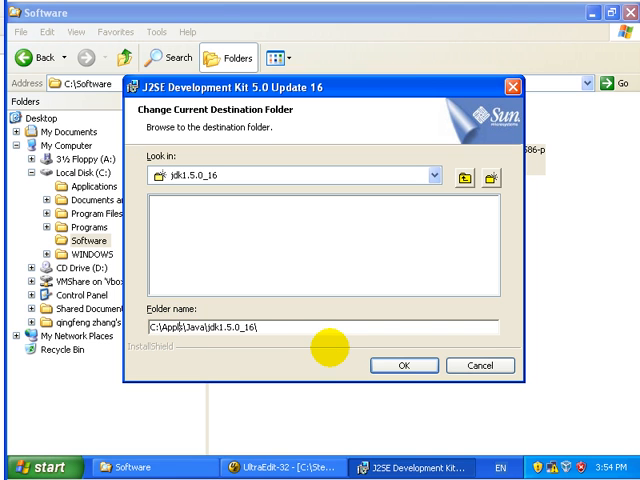
pyautogui.click(402, 366)
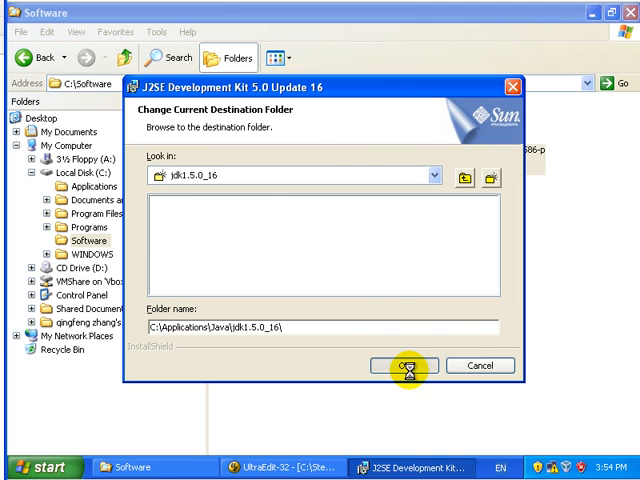
pyautogui.click(404, 365)
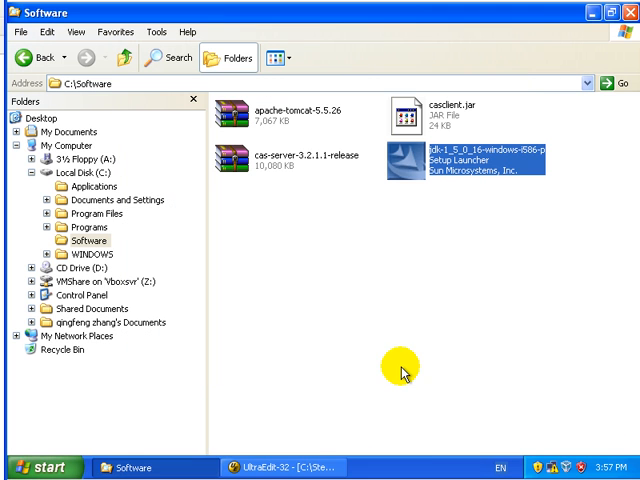
# - Deselect the JDK setup file and select the apache-tomcat-5.5.26 archive in C:\Software
pyautogui.click(282, 468)
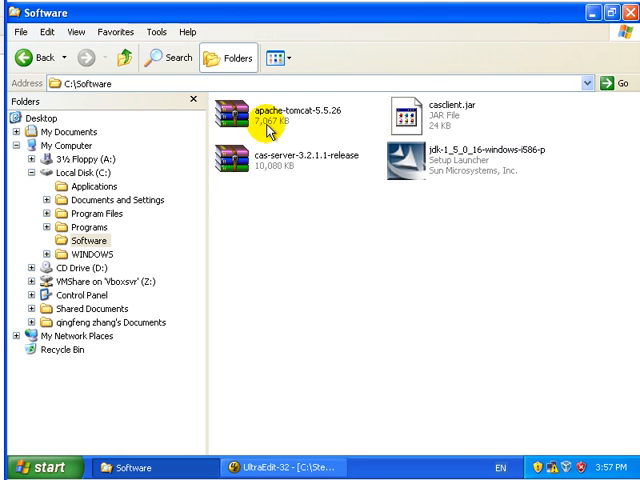
pyautogui.click(93, 186)
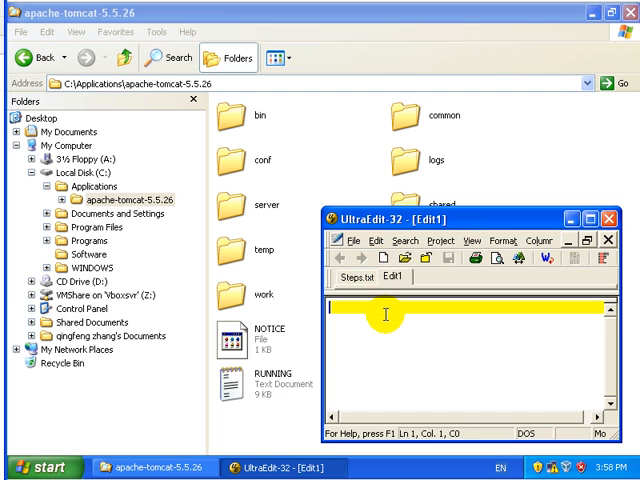
# - Write 'set JAVA_HOME=' to the JDK path and save it as setenv.bat in Tomcat's bin
pyautogui.write('set JAVA')
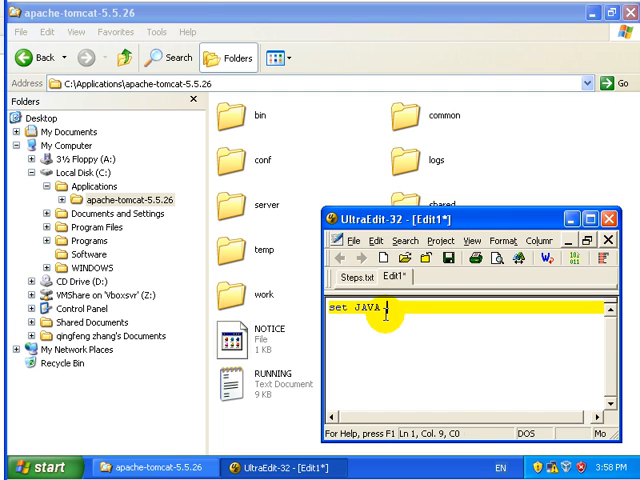
pyautogui.write('_HOME=')
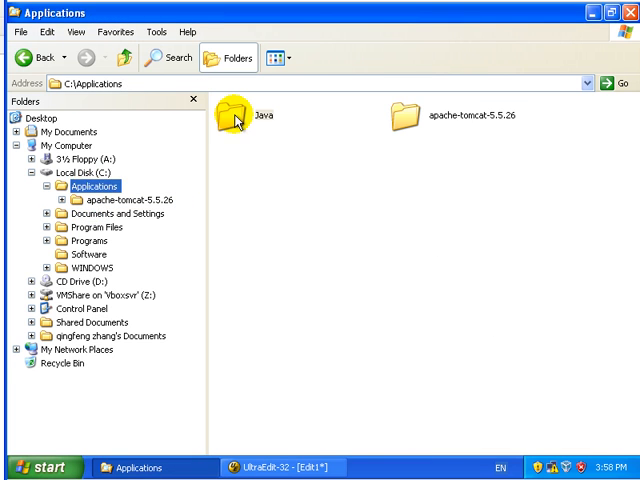
pyautogui.doubleClick(235, 114)
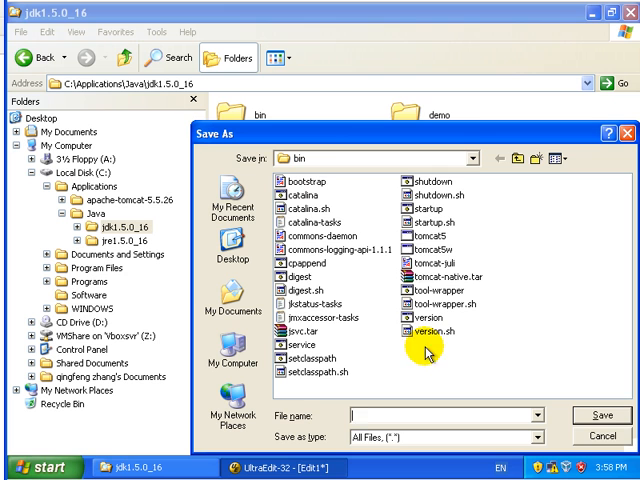
pyautogui.click(470, 158)
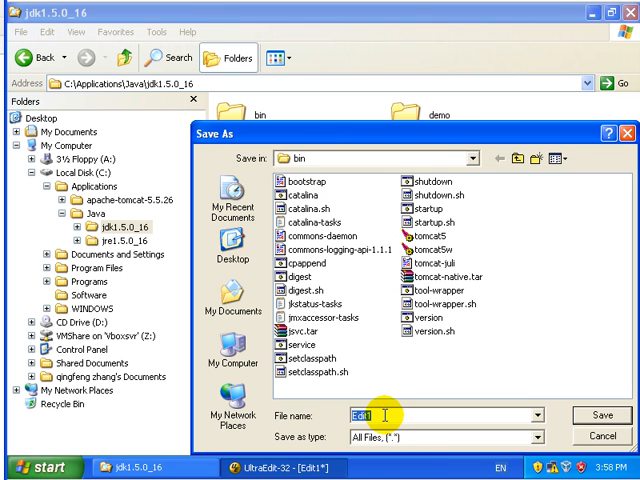
pyautogui.write('seteri')
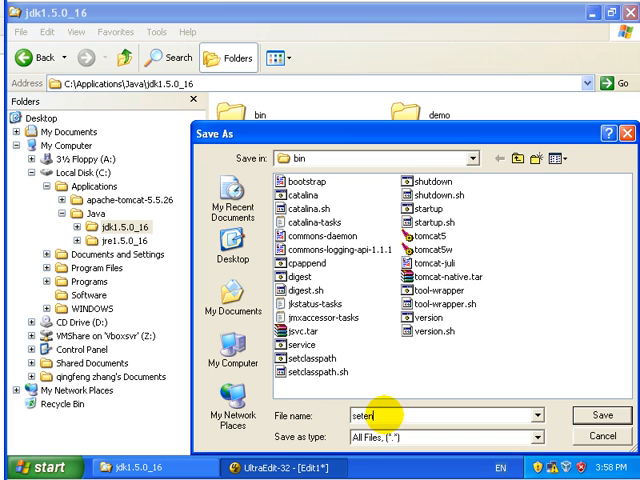
pyautogui.click(601, 417)
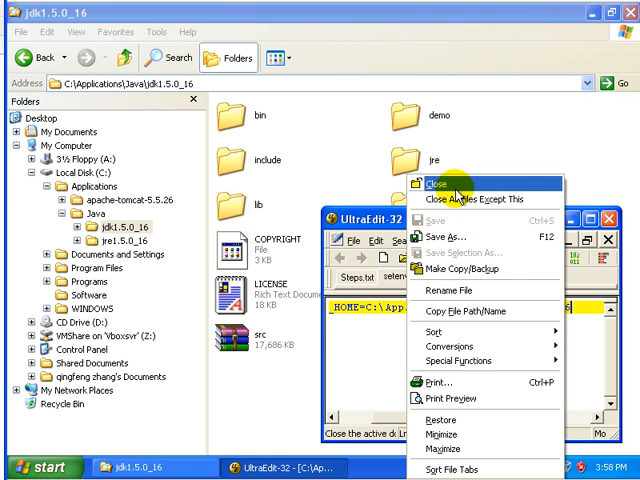
# - Close the saved script and mark step 3 in the steps notes
pyautogui.click(440, 186)
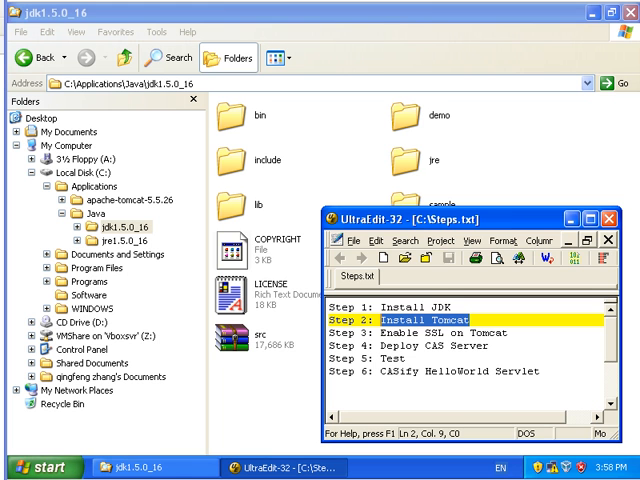
pyautogui.click(435, 327)
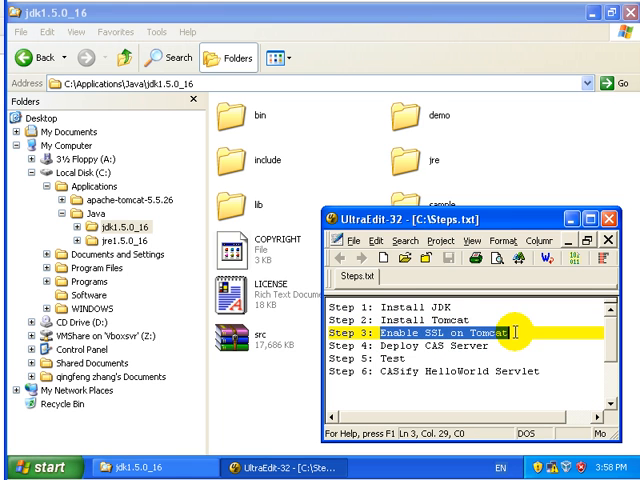
pyautogui.click(40, 467)
pyautogui.write('cd')
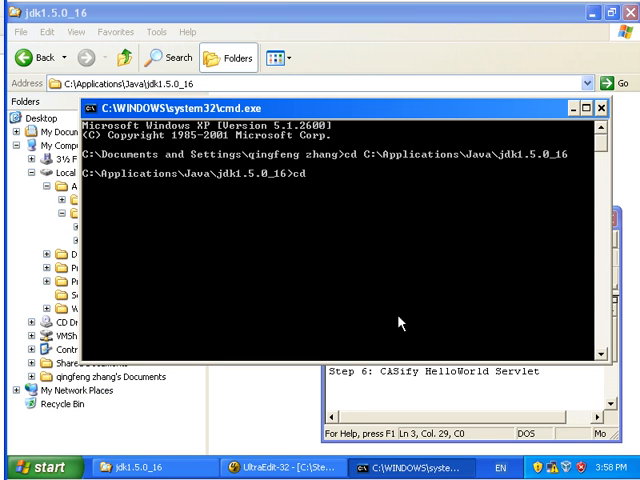
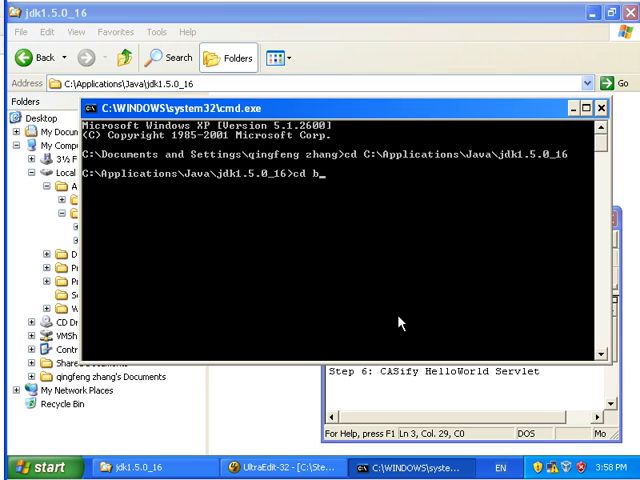
# - In the JDK bin folder, generate the cas-server-qingfeng RSA key pair (validity 7000) in cas.keystore
pyautogui.press('Return')
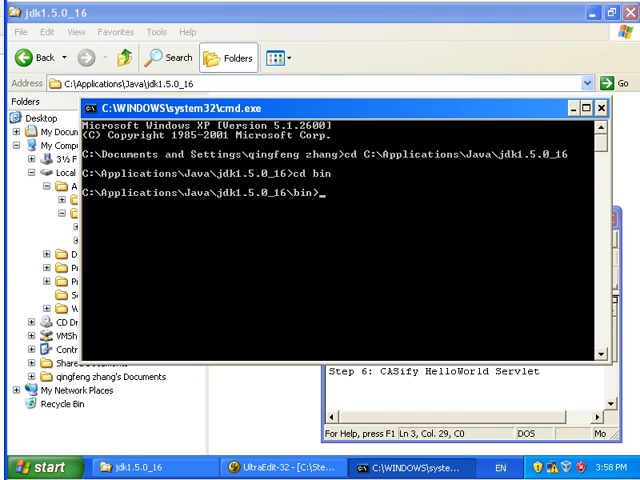
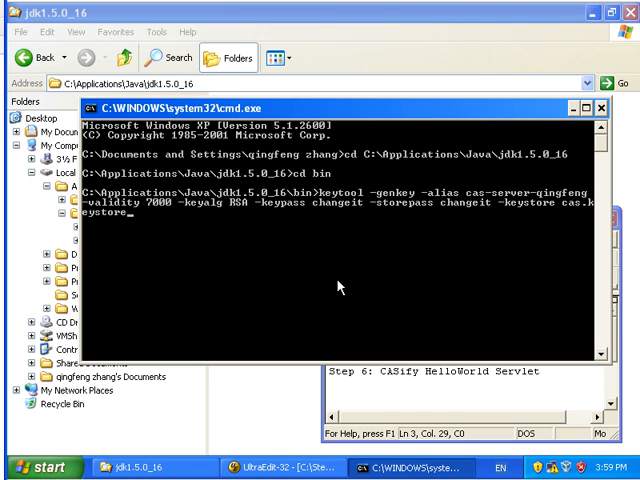
pyautogui.press('Return')
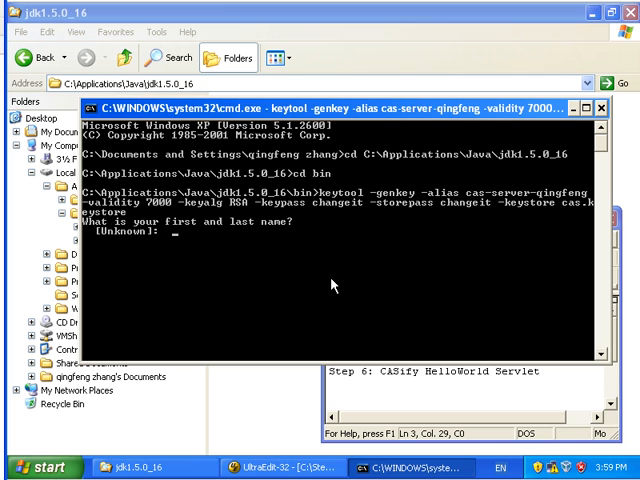
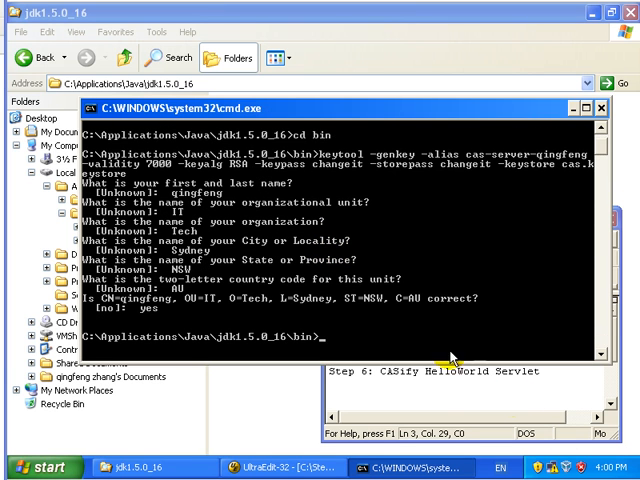
# - Export cas-server-qingfeng.crt and import it into the JRE cacerts, confirming with yes
pyautogui.write('keytool -export -alias cas-server-qingfeng -keypass changeit -file cas-server-qingfeng.crt -keystore cas.keystore -storepass changeit')
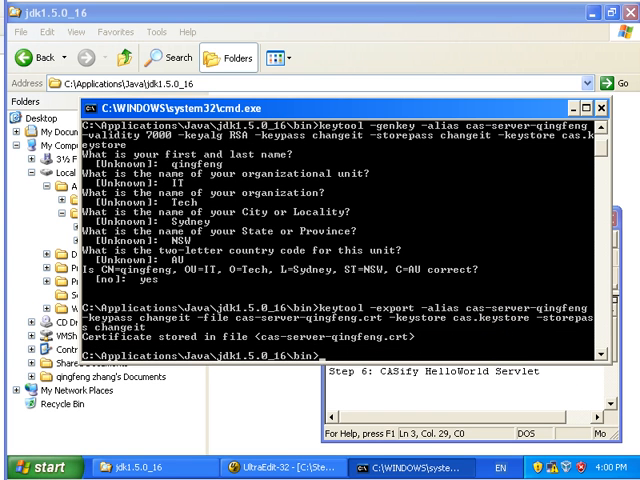
pyautogui.rightClick(430, 360)
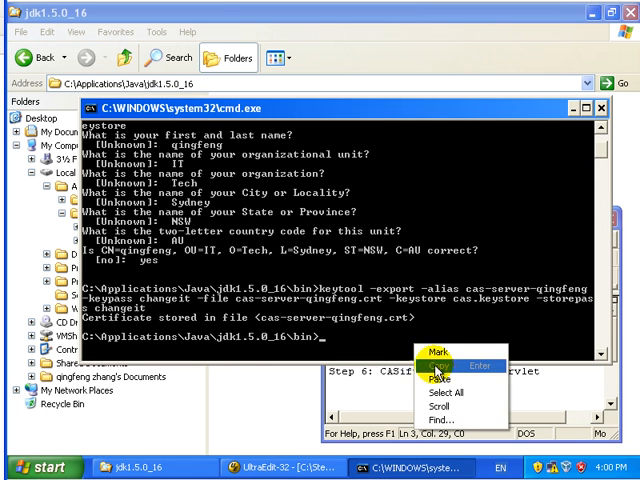
pyautogui.click(440, 382)
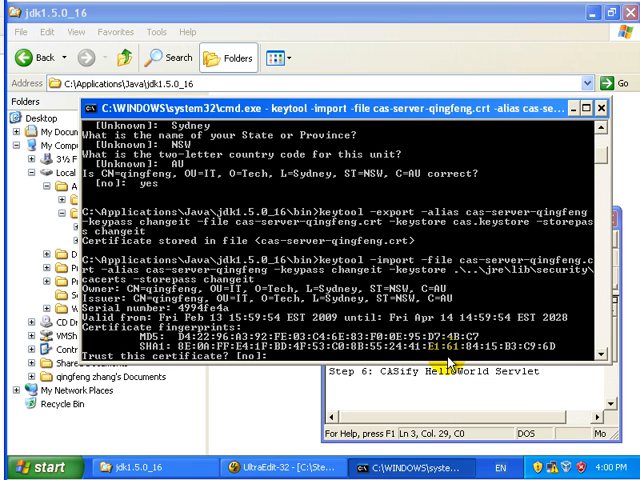
pyautogui.write('yes')
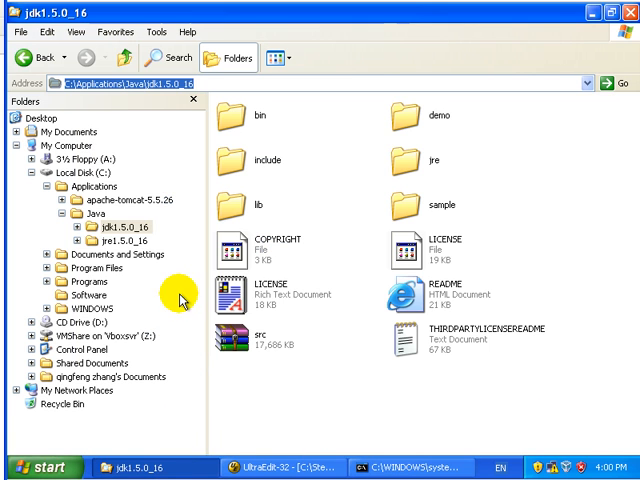
# - Browse to apache-tomcat-5.5.26\conf and open server.xml in UltraEdit
pyautogui.click(117, 200)
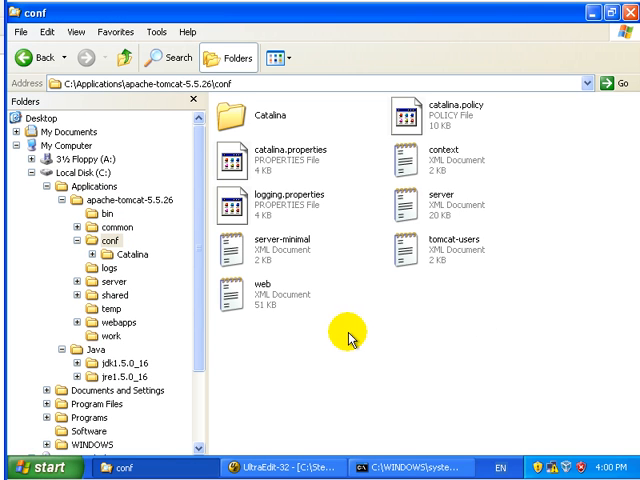
pyautogui.click(430, 205)
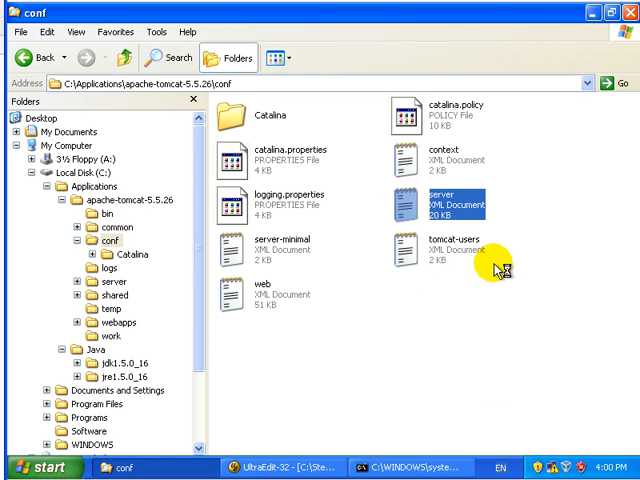
pyautogui.doubleClick(445, 205)
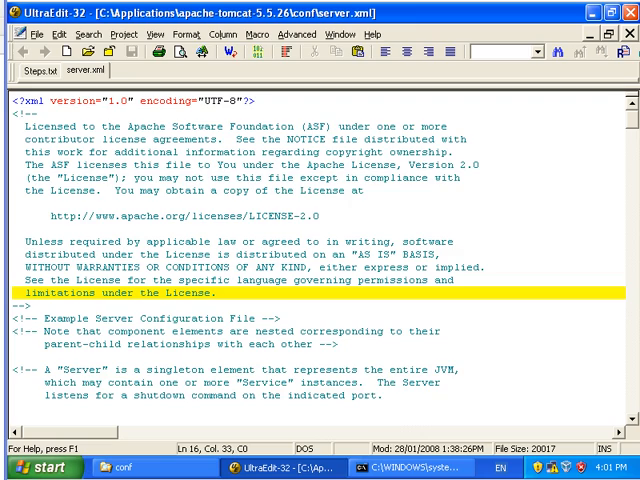
# - Add keystoreFile="C:/Applications/Java/jdk1.5.0_16/bin/cas.keystore" to the 8443 SSL connector
pyautogui.scroll(-3)
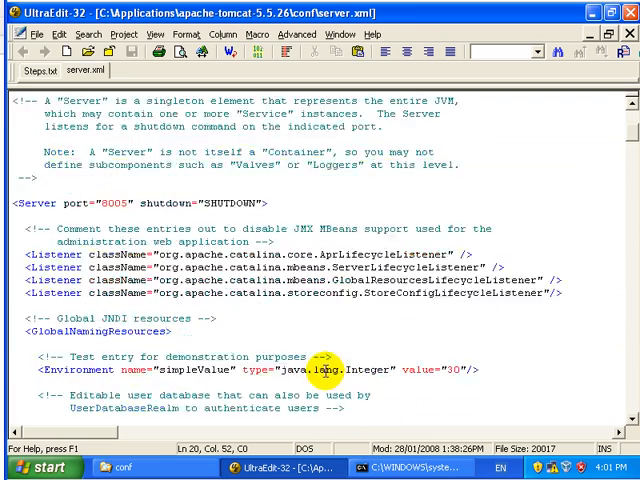
pyautogui.scroll(-3)
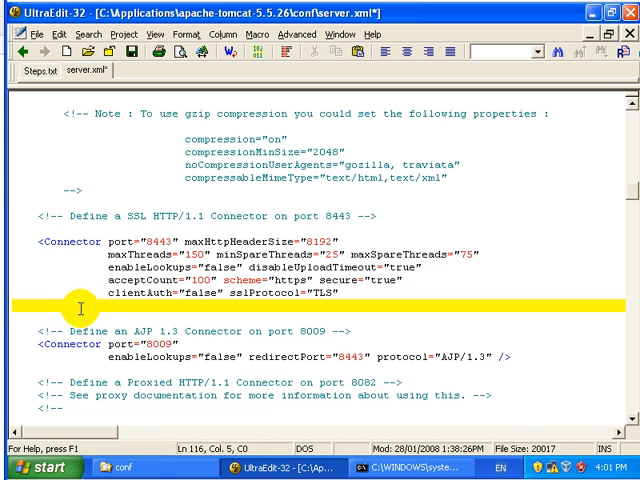
pyautogui.write('keystoreFile="C:/Applications/Java/jdk1.5.0_16/bin/cas.keystore"')
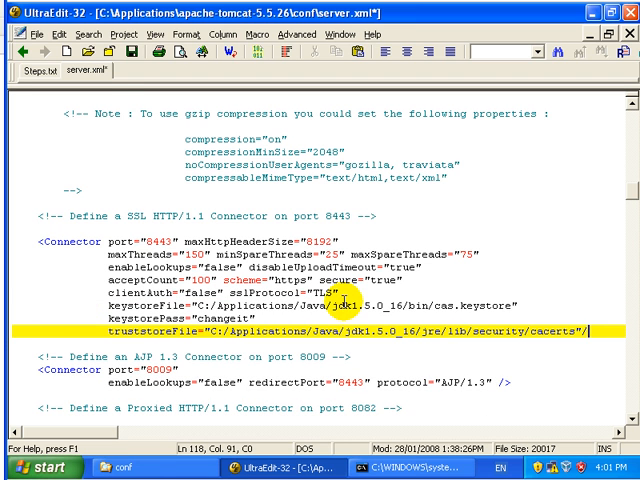
pyautogui.click(41, 70)
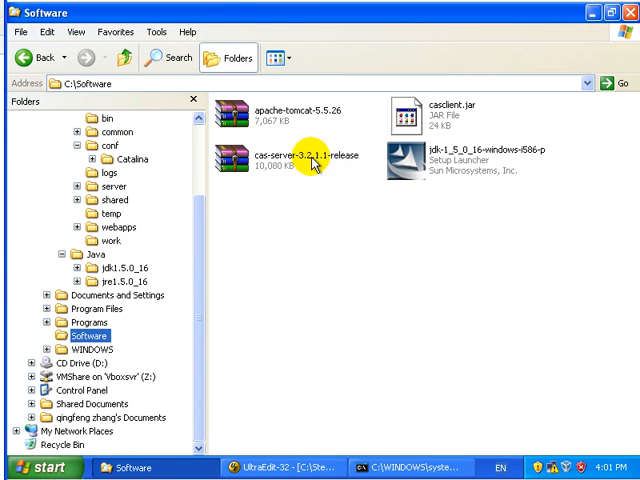
# - Browse into cas-server-3.2.1.1-release to the webapp folder and copy cas.war
pyautogui.doubleClick(310, 155)
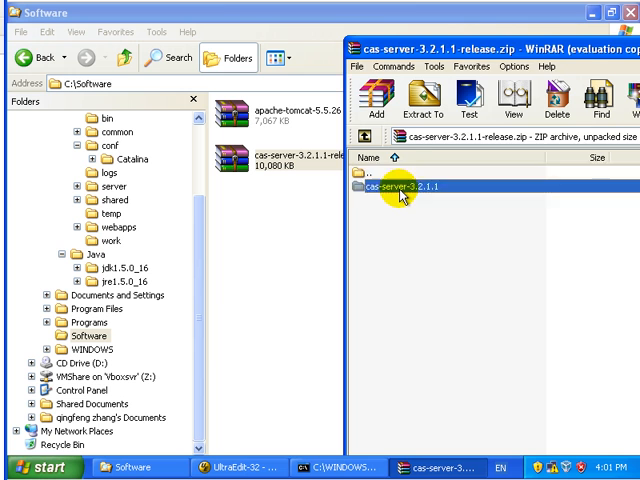
pyautogui.doubleClick(408, 190)
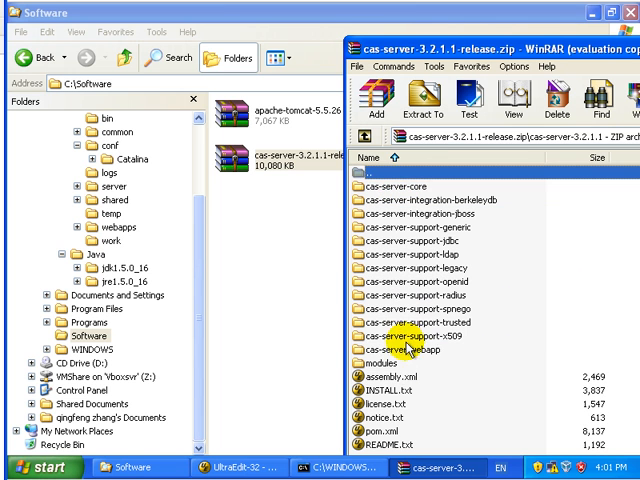
pyautogui.click(422, 95)
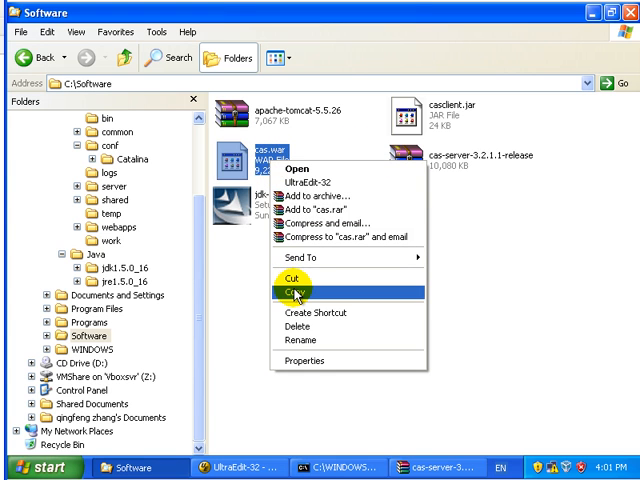
pyautogui.click(294, 278)
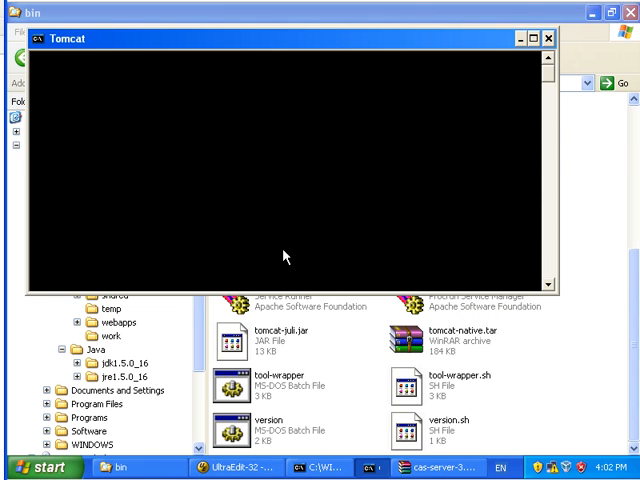
# - Run startup.bat from Tomcat's bin folder and navigate back to C:\Software
pyautogui.click(549, 40)
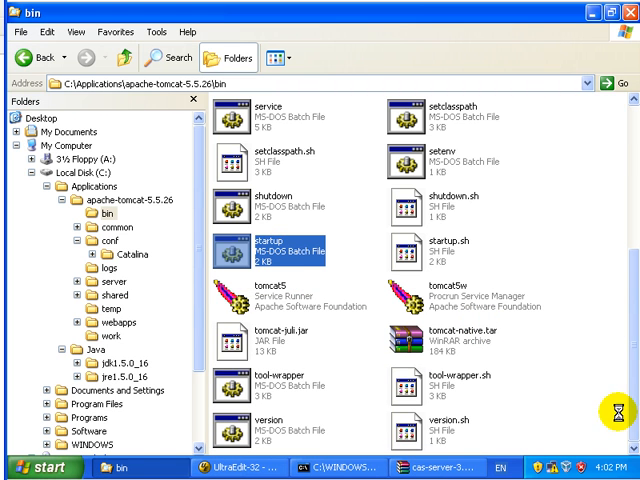
pyautogui.scroll(3)
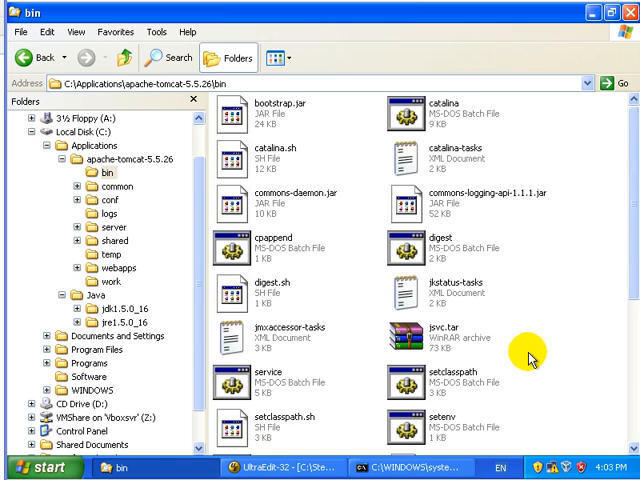
pyautogui.scroll(-3)
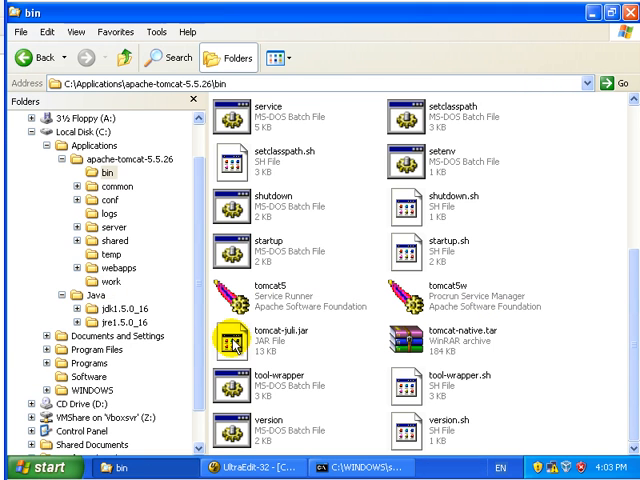
pyautogui.click(74, 337)
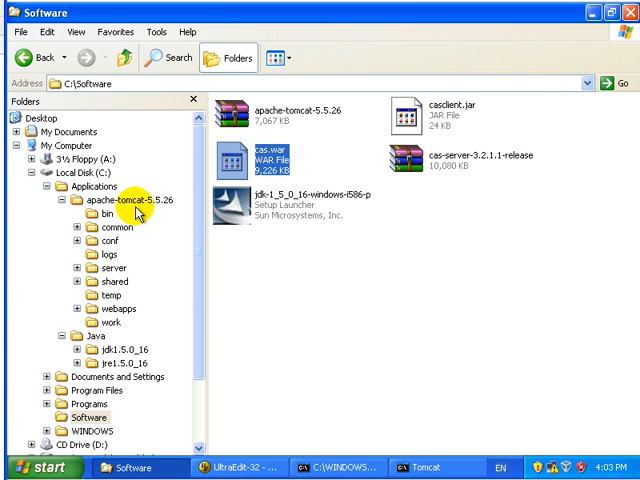
# - Paste cas.war into apache-tomcat-5.5.26\webapps for deployment, then return to the steps notes
pyautogui.click(100, 213)
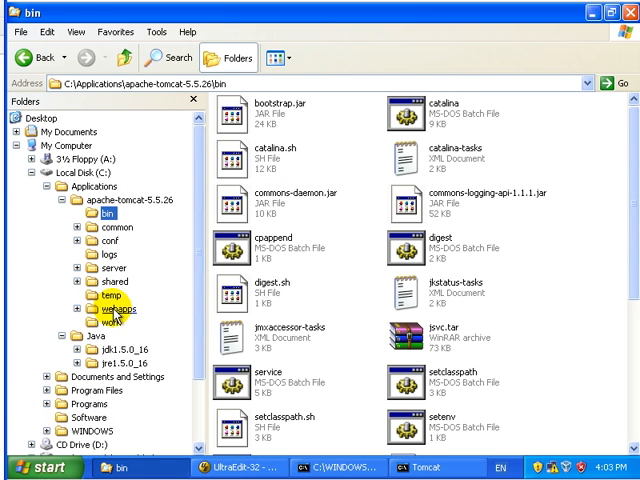
pyautogui.click(101, 308)
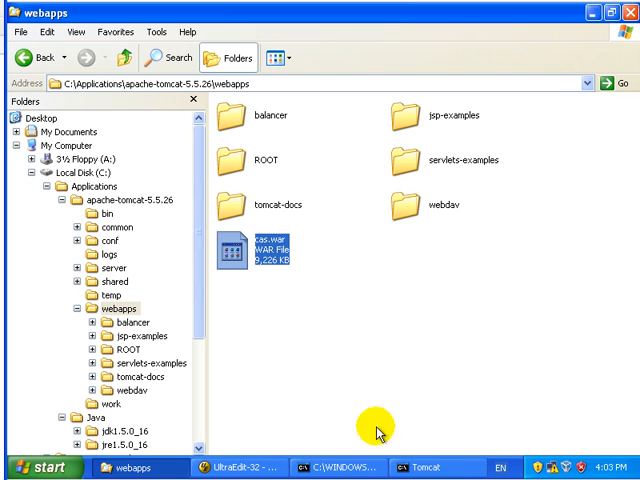
pyautogui.click(432, 467)
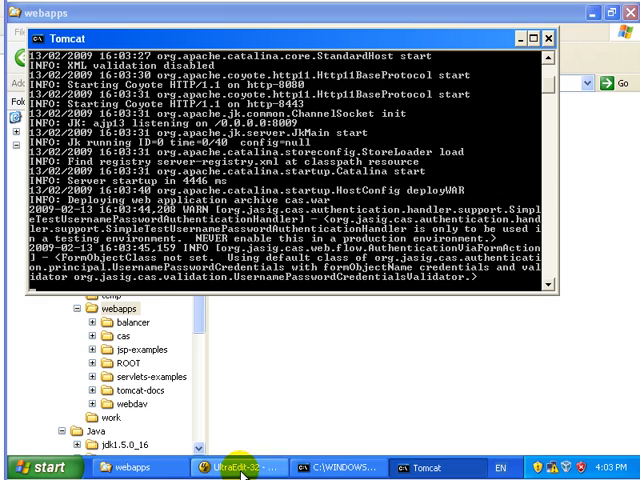
pyautogui.click(224, 467)
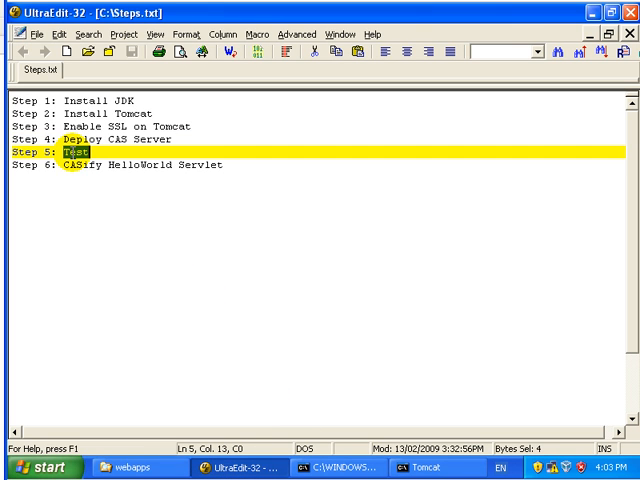
# - Mark Step 6 in Steps.txt and switch back to Windows Explorer
pyautogui.click(34, 470)
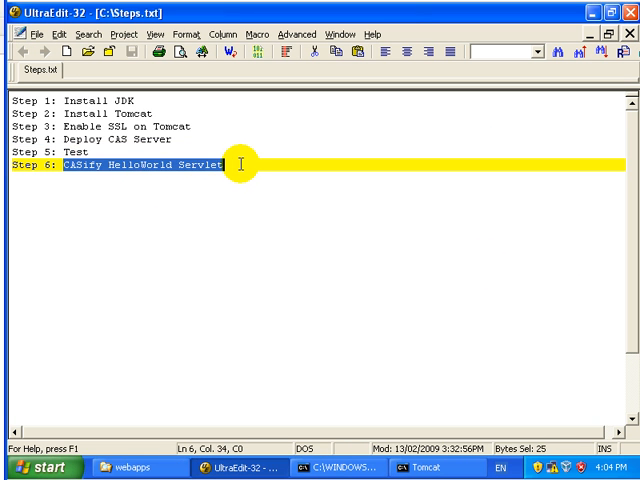
pyautogui.click(128, 468)
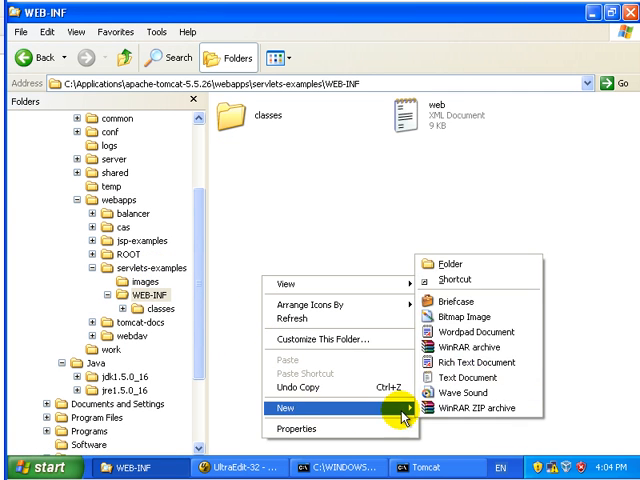
# - Create WEB-INF\lib, copy casclient.jar from C:\Software into it, and open web.xml
pyautogui.click(449, 263)
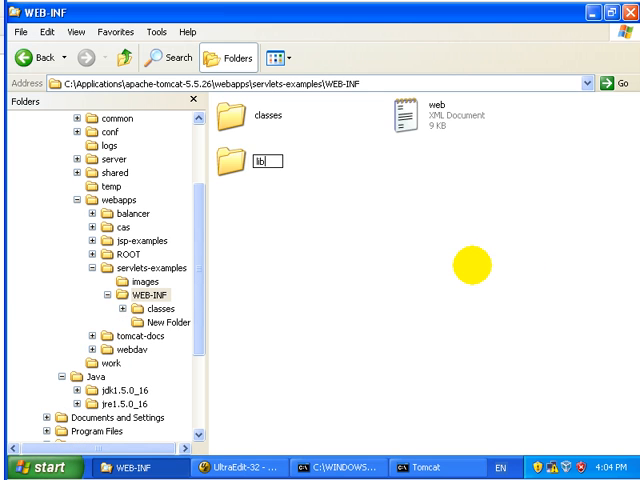
pyautogui.doubleClick(254, 160)
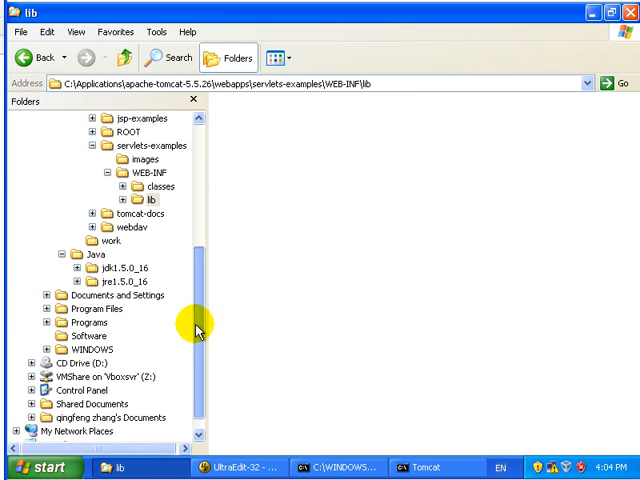
pyautogui.click(83, 322)
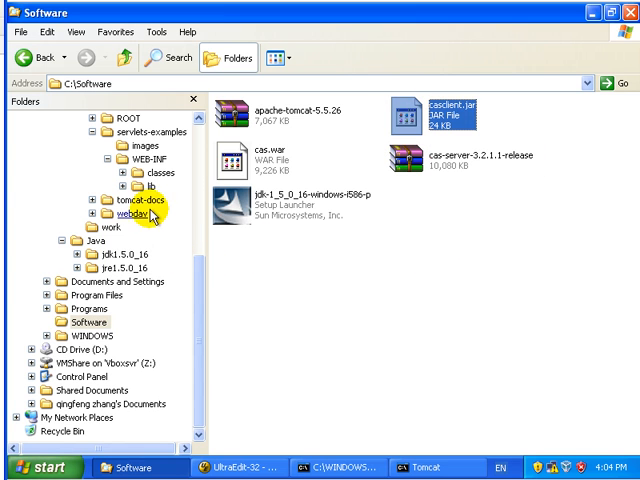
pyautogui.click(157, 186)
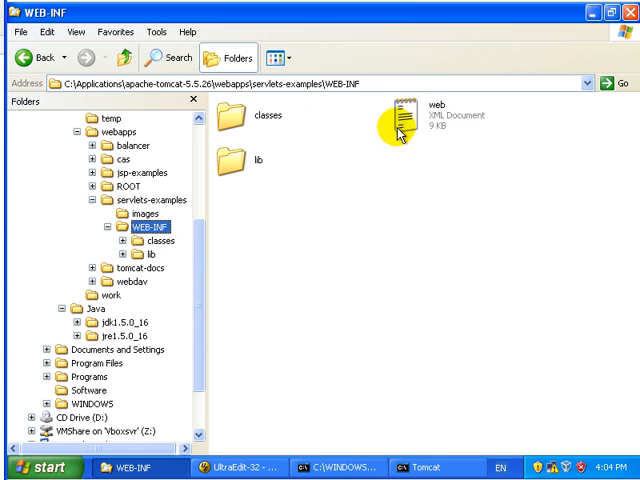
pyautogui.doubleClick(399, 120)
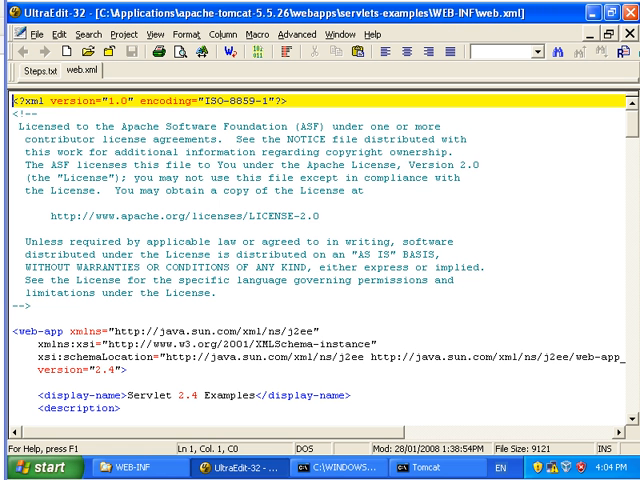
# - Add the CAS Filter and its /servlet/HelloWorldExample mapping to web.xml, then close it
pyautogui.scroll(-3)
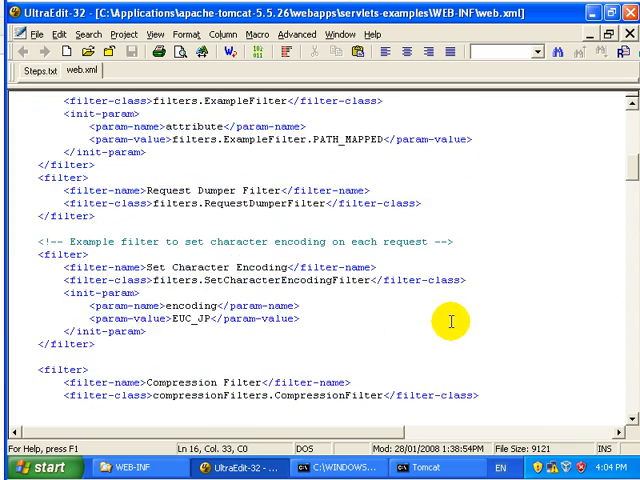
pyautogui.scroll(-3)
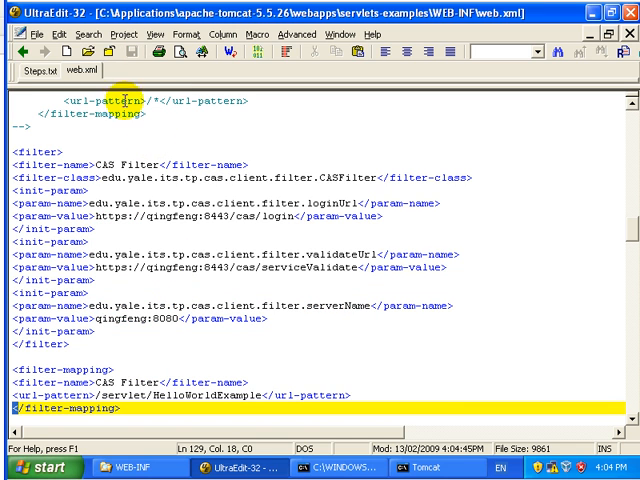
pyautogui.click(37, 70)
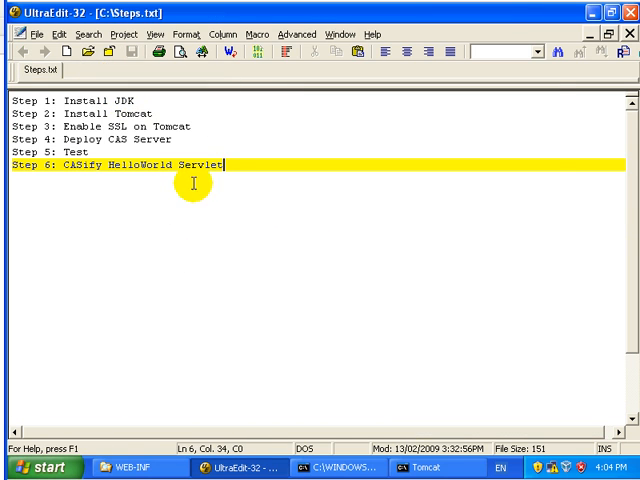
# - Bring up the Tomcat server log, leading to the CAS login URL on qingfeng:8443
pyautogui.click(428, 468)
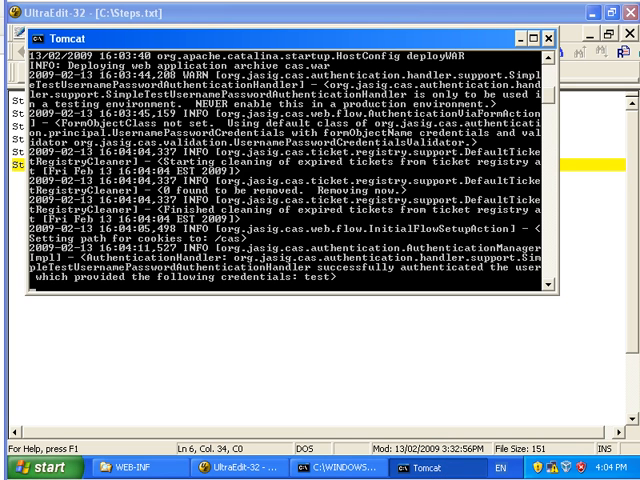
pyautogui.scroll(-3)
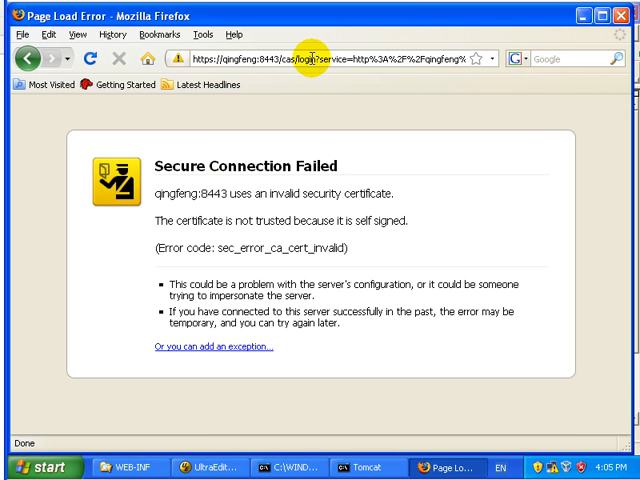
# - Trust the self-signed CAS certificate and start entering the NetID 'test'
pyautogui.click(205, 347)
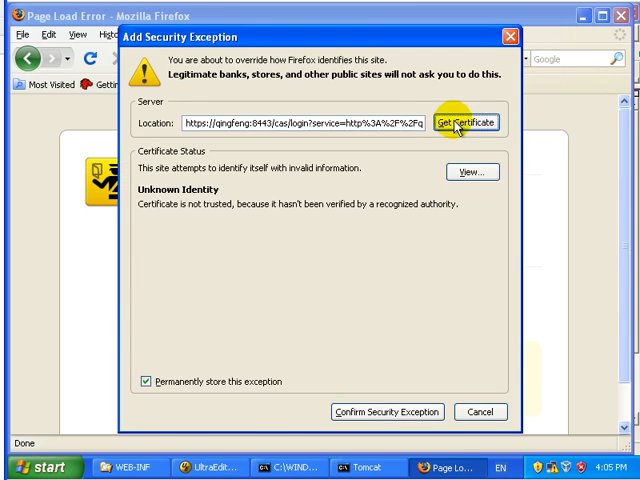
pyautogui.click(388, 412)
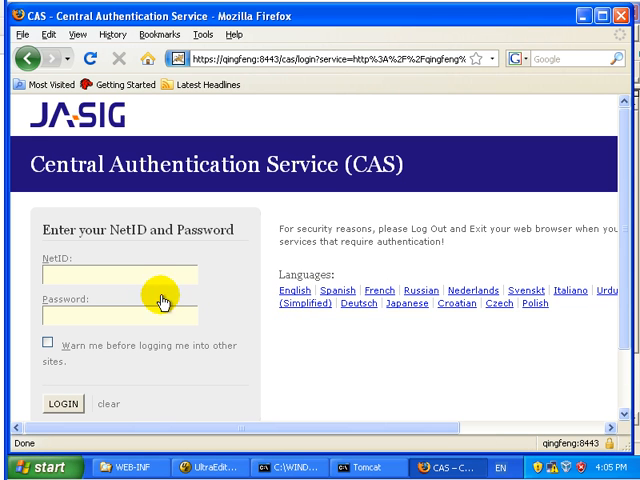
pyautogui.click(56, 405)
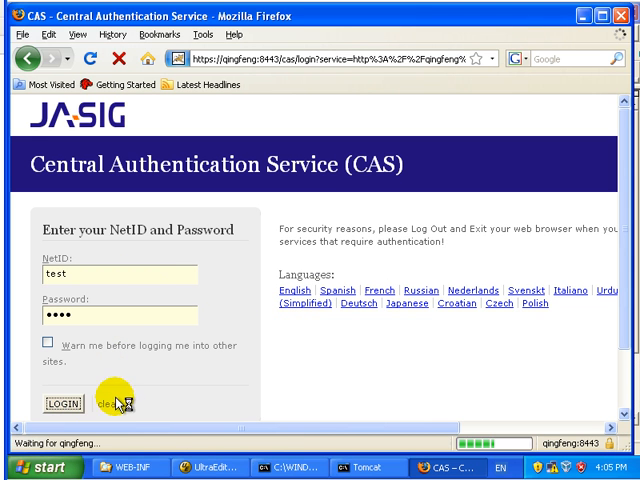